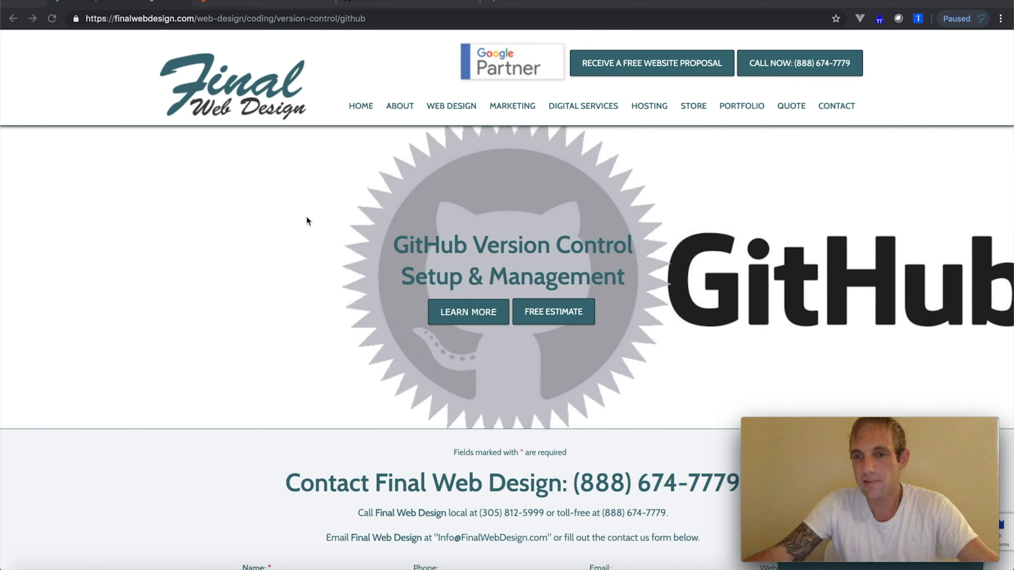
pyautogui.moveTo(236, 227)
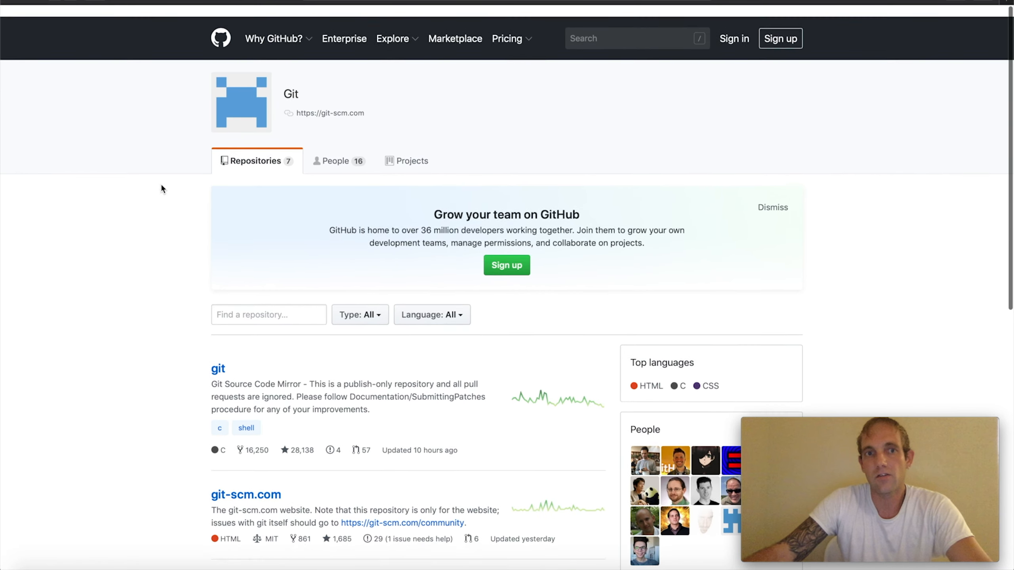
# - Go to the finalwebdesign/minneapoliswebconsulting-app repository from the dashboard's Repositories sidebar
pyautogui.scroll(-3)
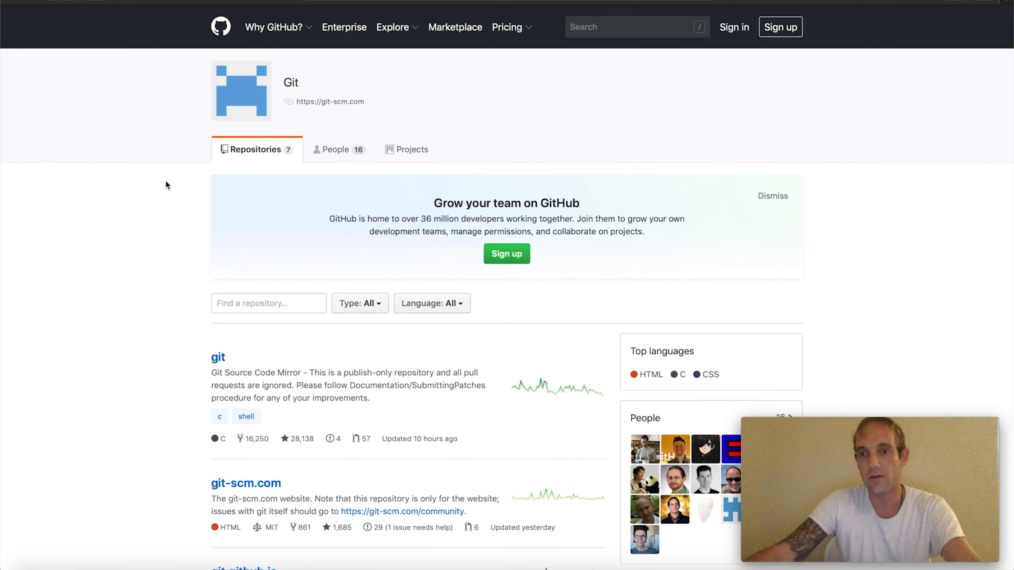
pyautogui.scroll(-3)
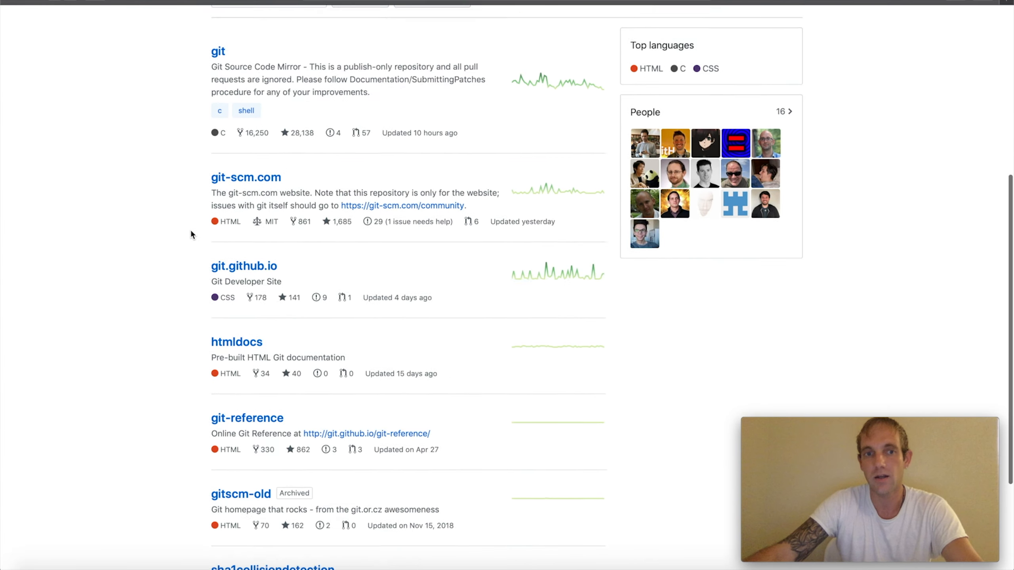
pyautogui.scroll(3)
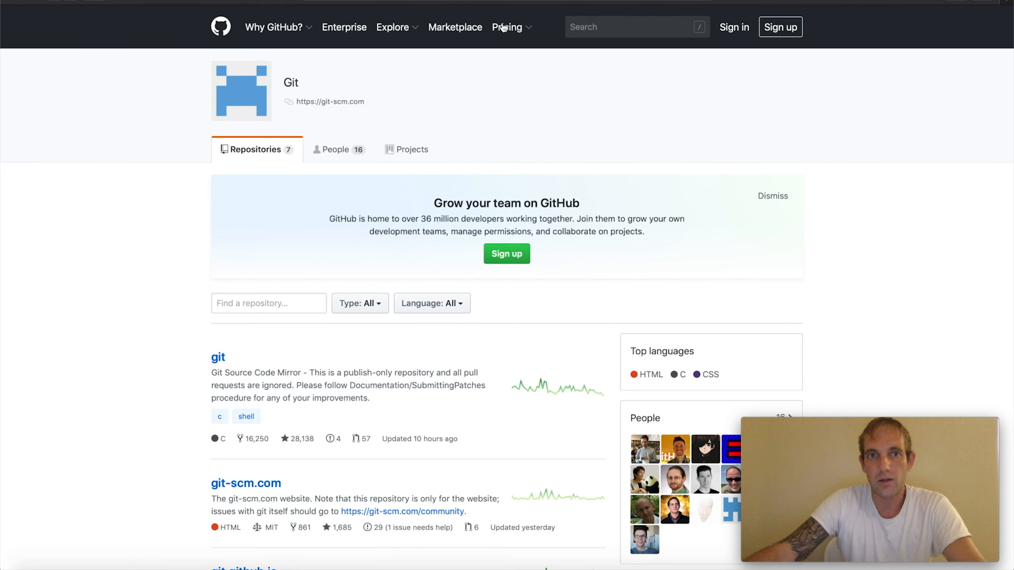
pyautogui.moveTo(507, 27)
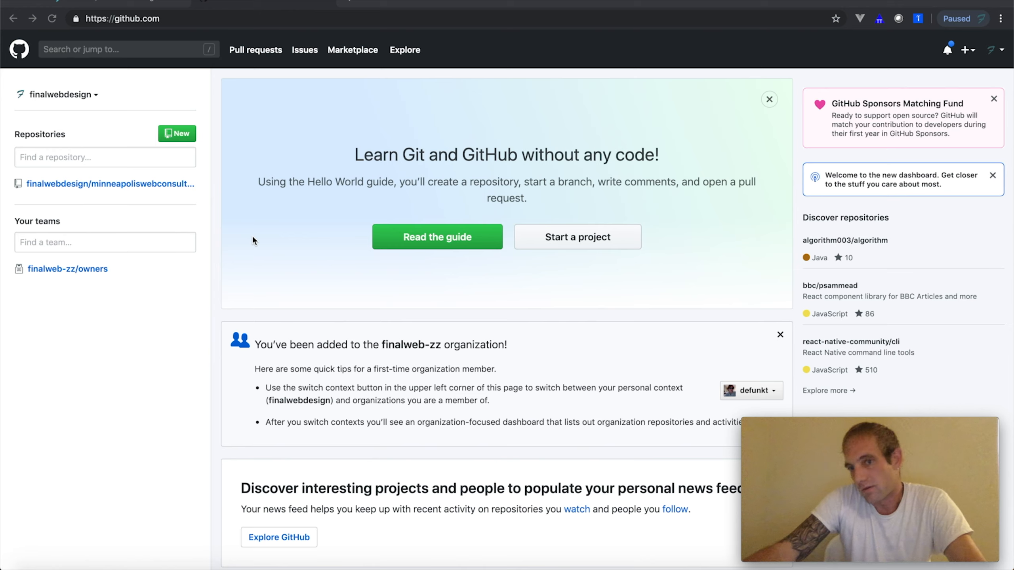
pyautogui.scroll(-3)
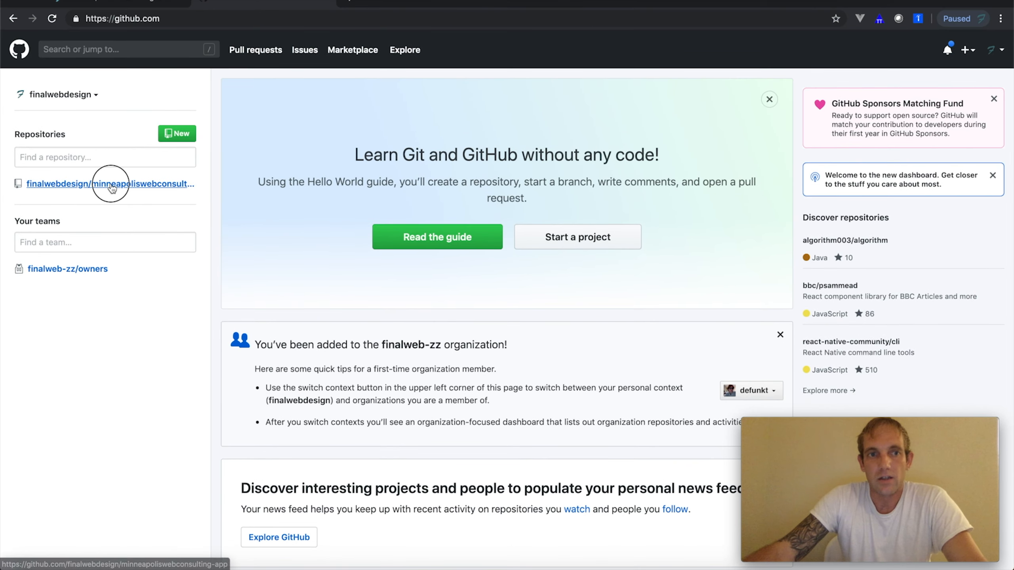
pyautogui.click(112, 184)
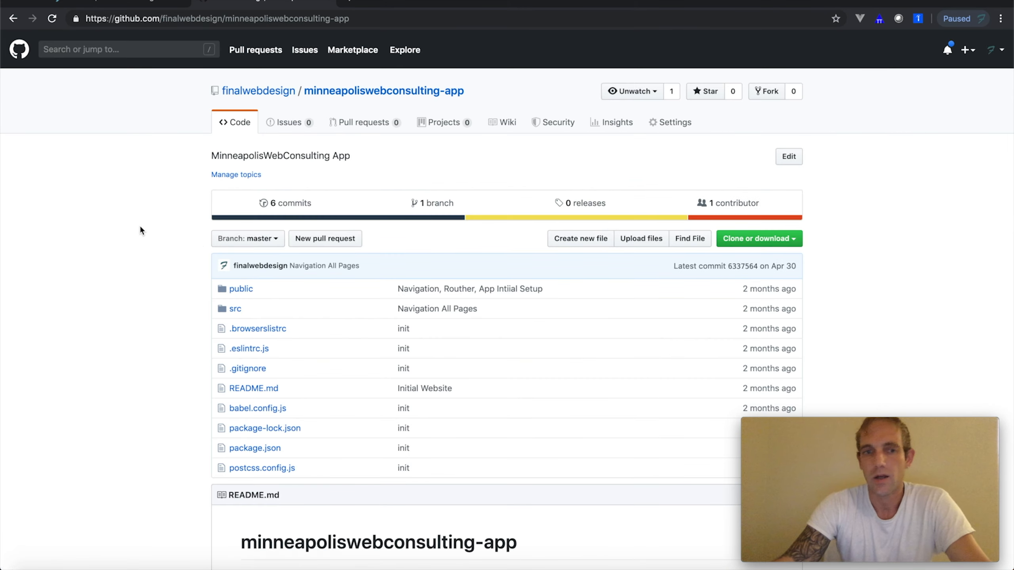
pyautogui.moveTo(222, 420)
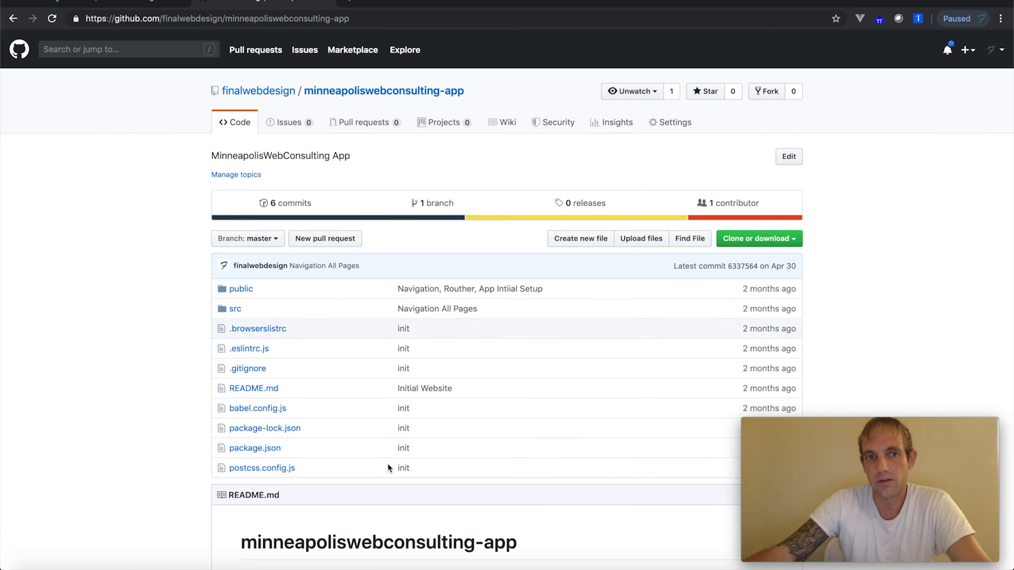
pyautogui.moveTo(281, 408)
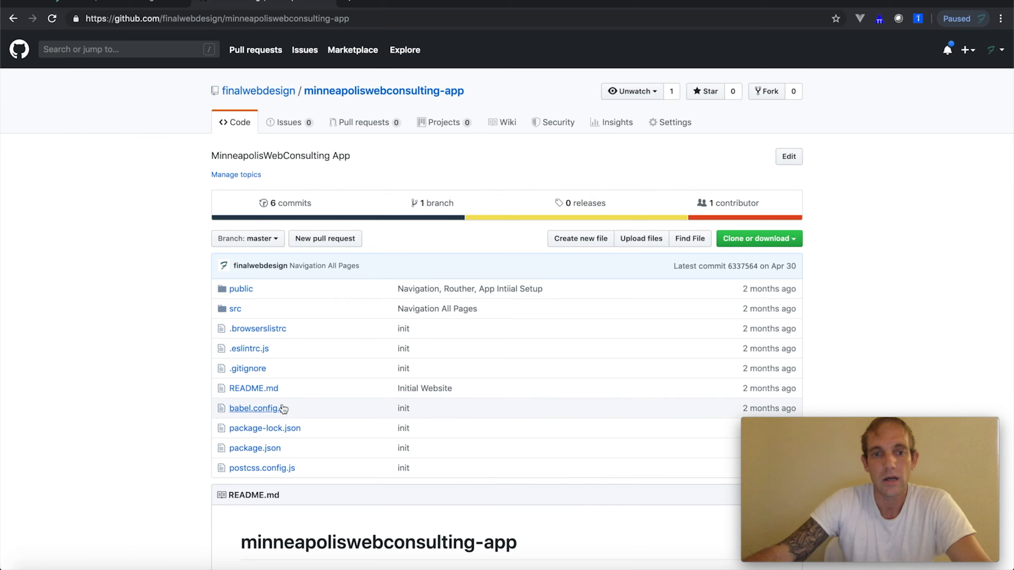
pyautogui.moveTo(148, 327)
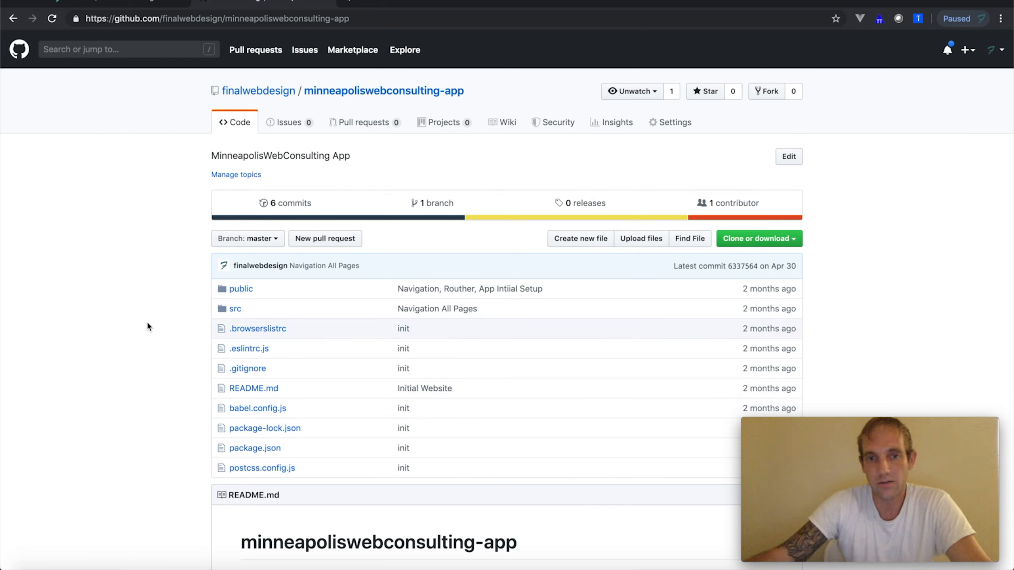
pyautogui.moveTo(134, 363)
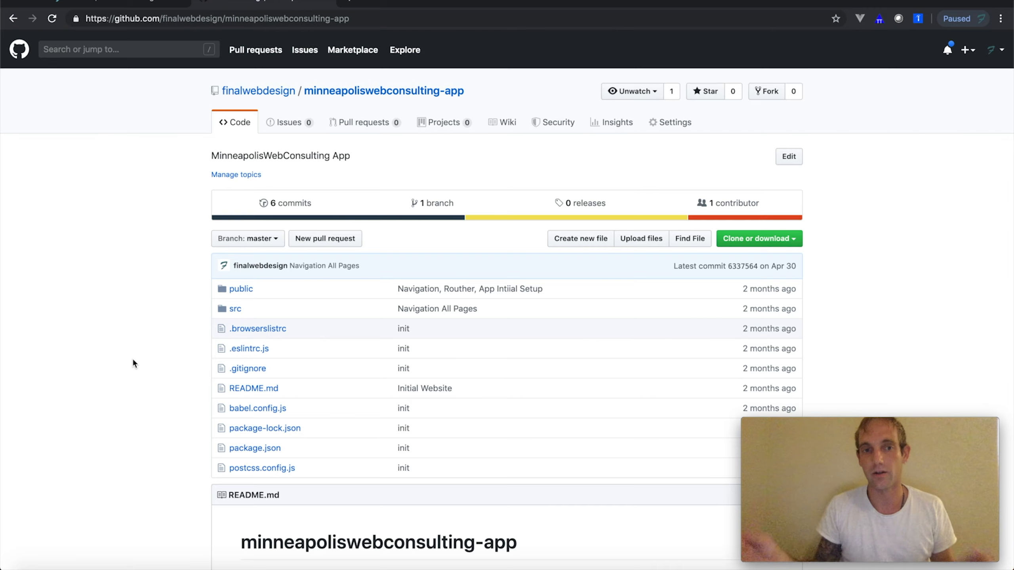
pyautogui.moveTo(265, 316)
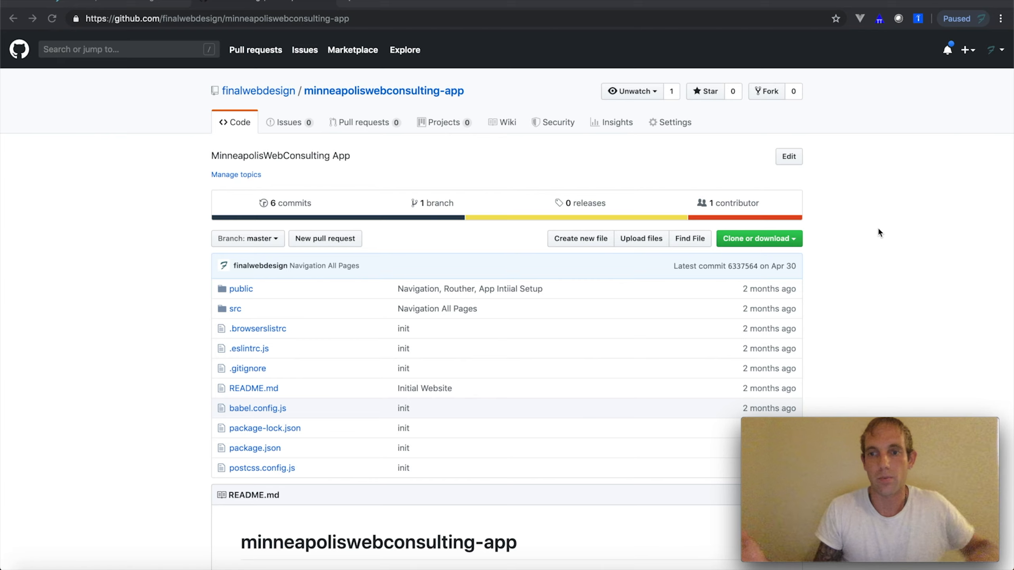
pyautogui.scroll(-3)
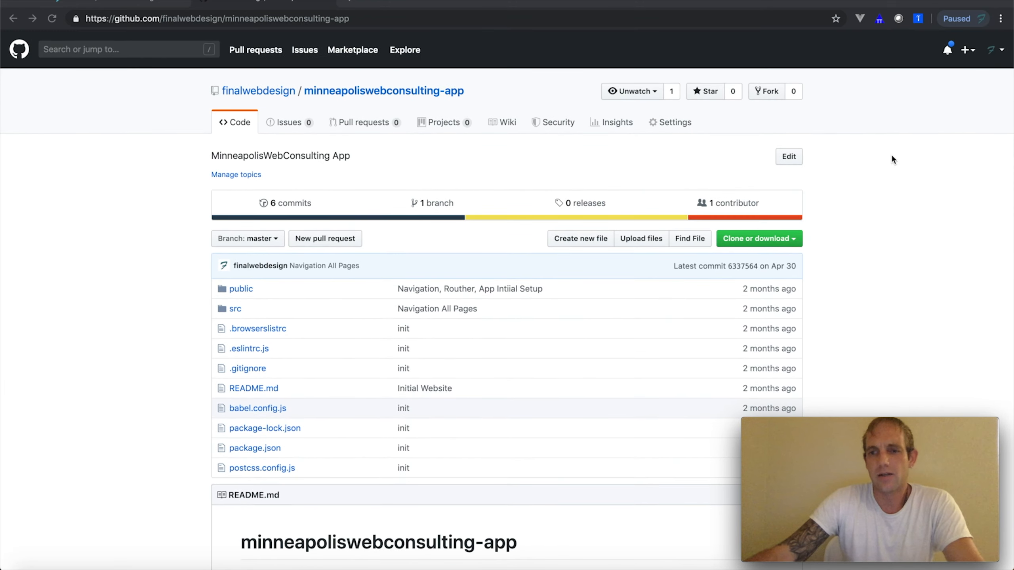
pyautogui.moveTo(852, 256)
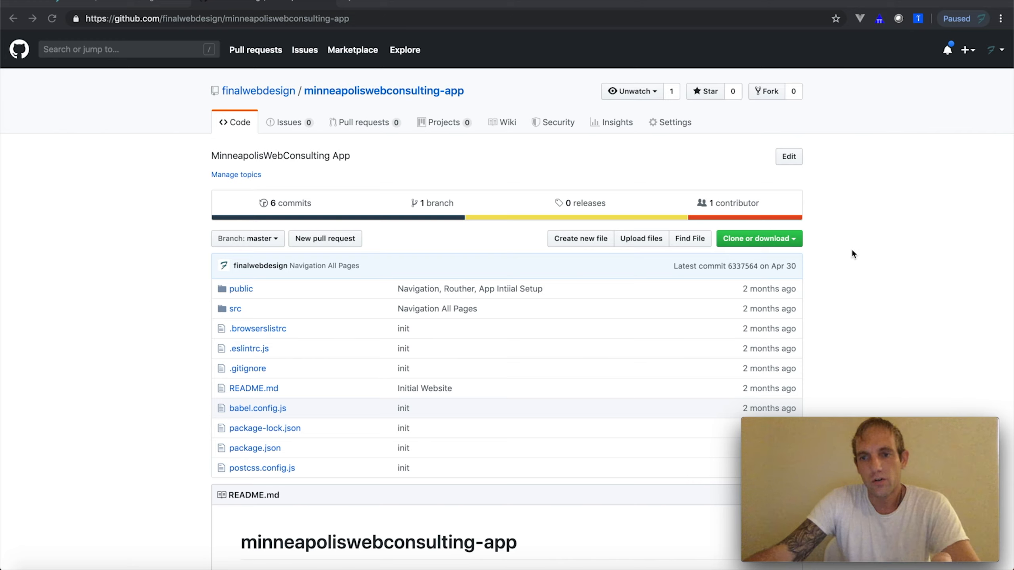
pyautogui.moveTo(883, 207)
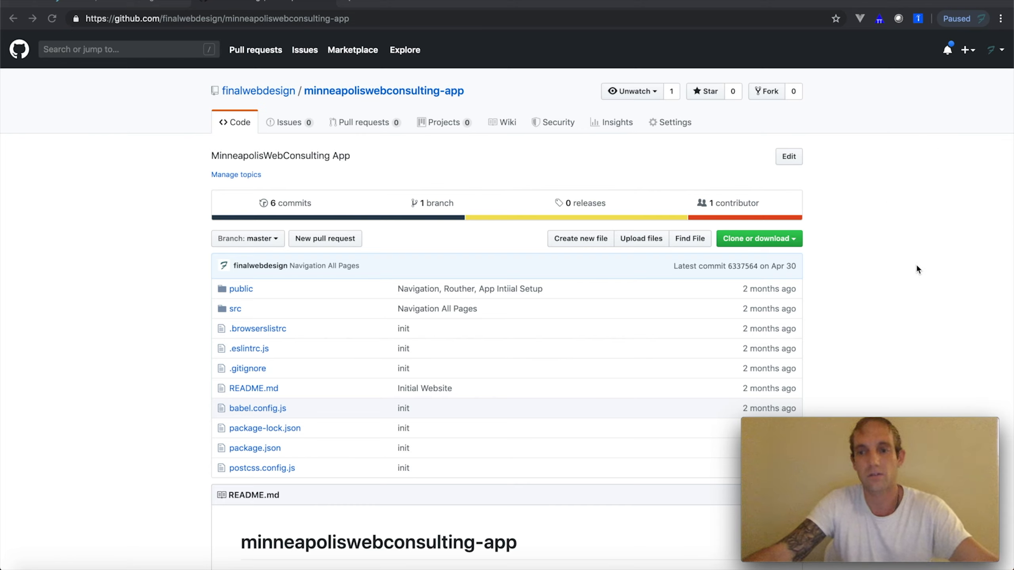
pyautogui.moveTo(884, 210)
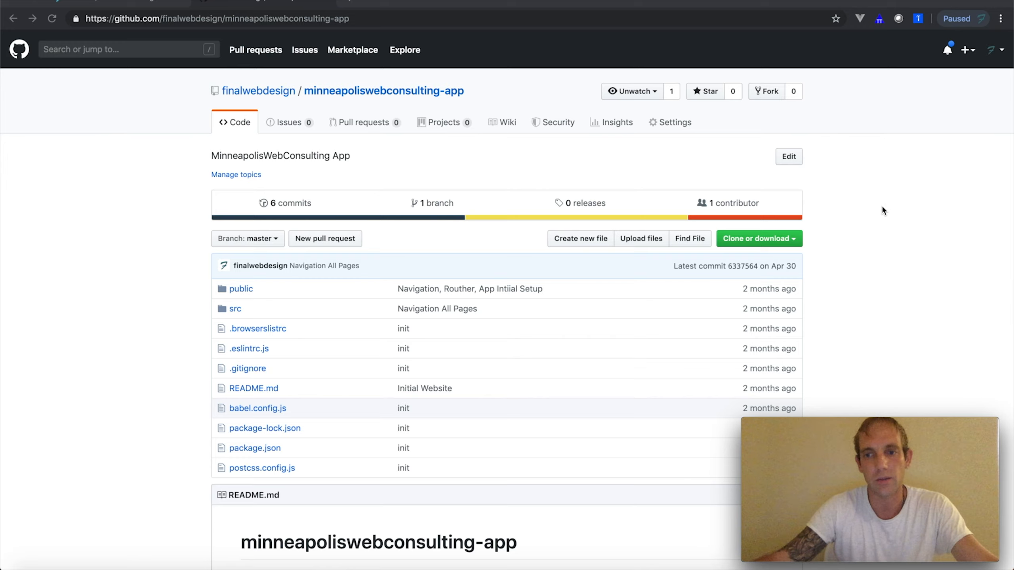
pyautogui.moveTo(897, 329)
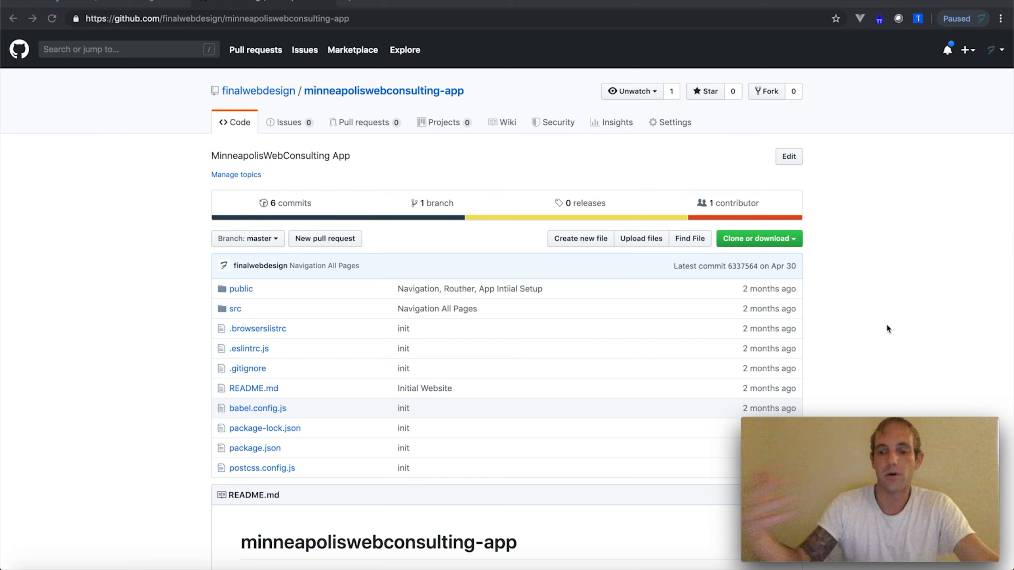
pyautogui.moveTo(945, 322)
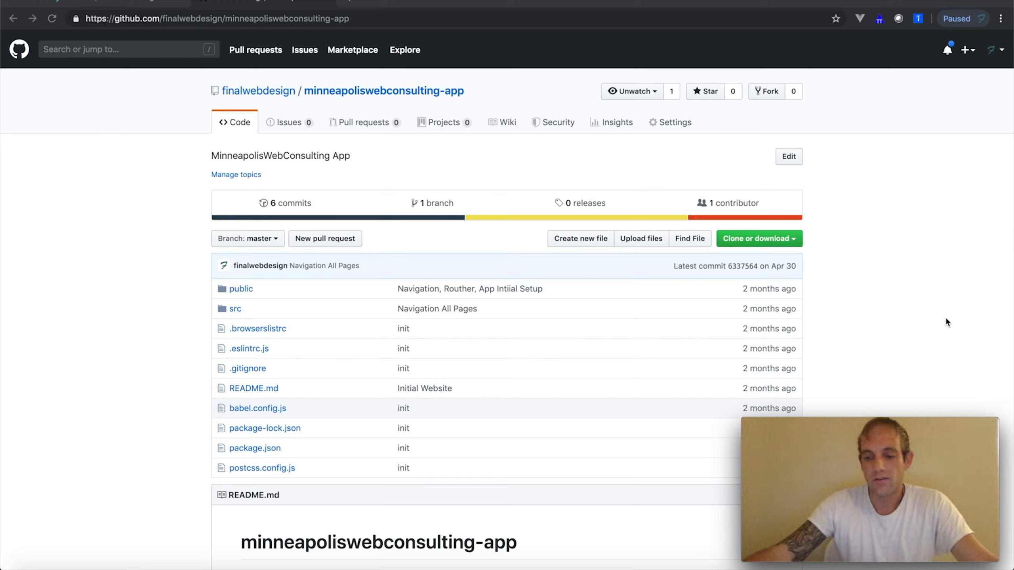
pyautogui.moveTo(887, 310)
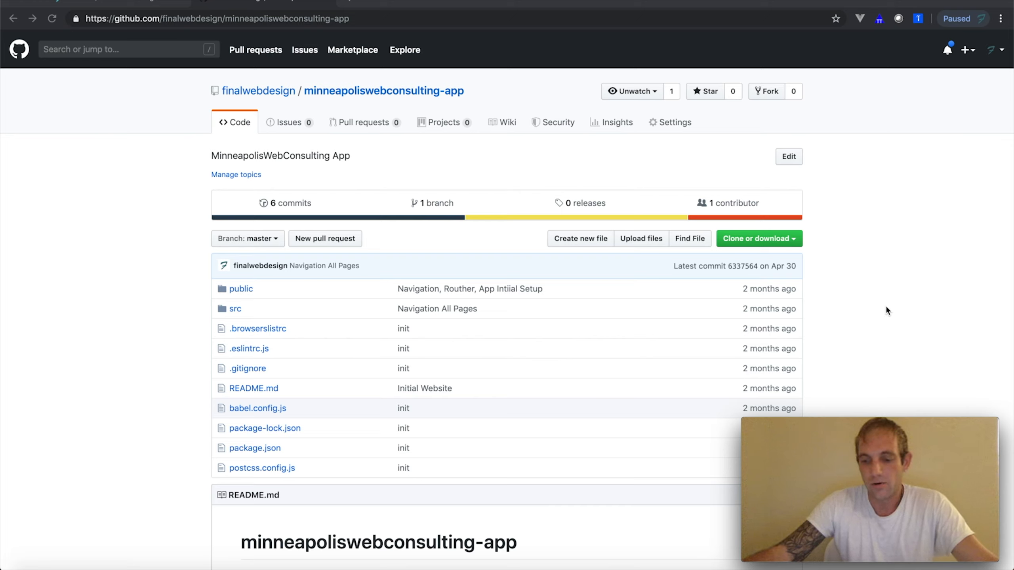
pyautogui.moveTo(863, 306)
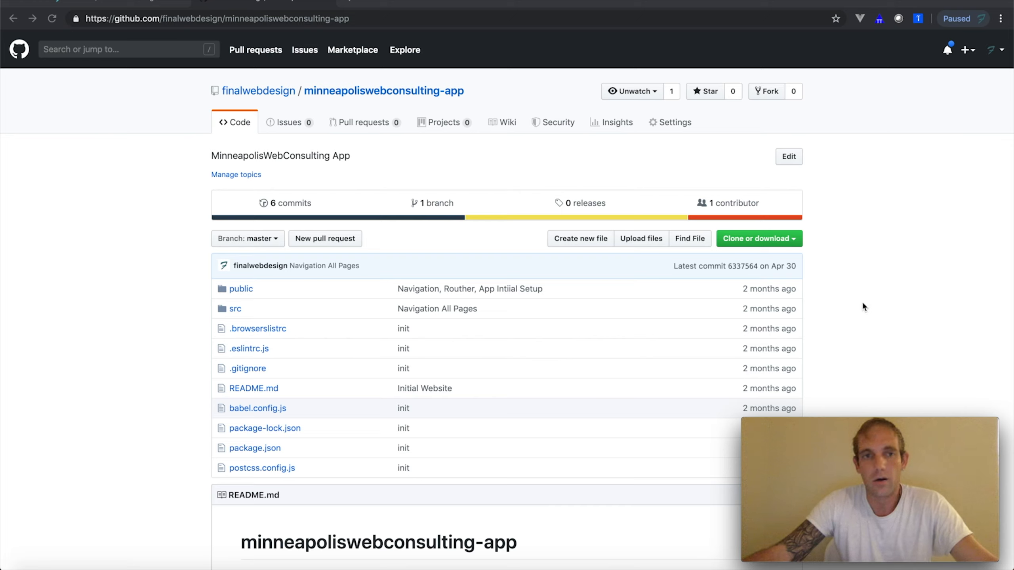
pyautogui.moveTo(910, 292)
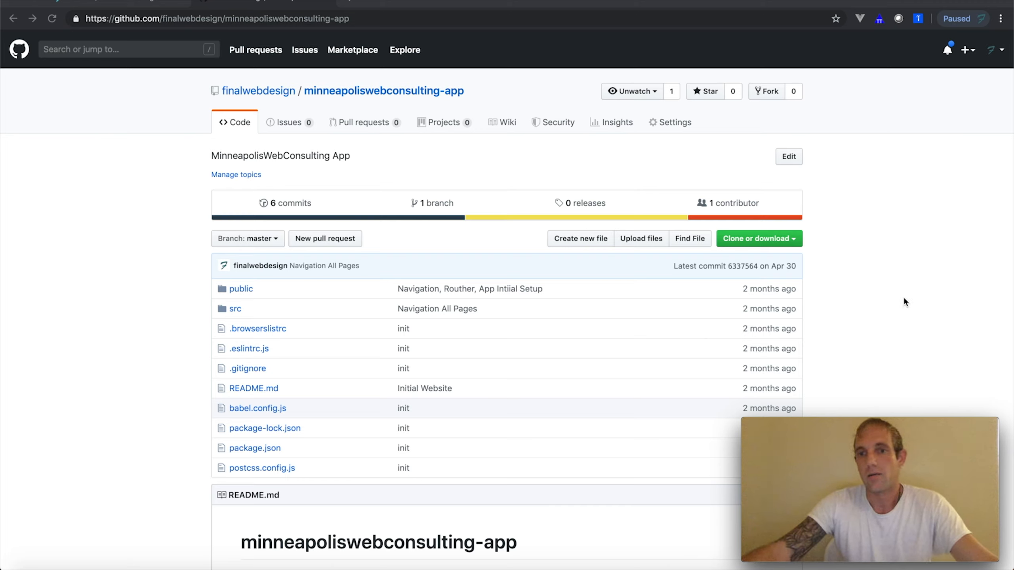
pyautogui.moveTo(890, 286)
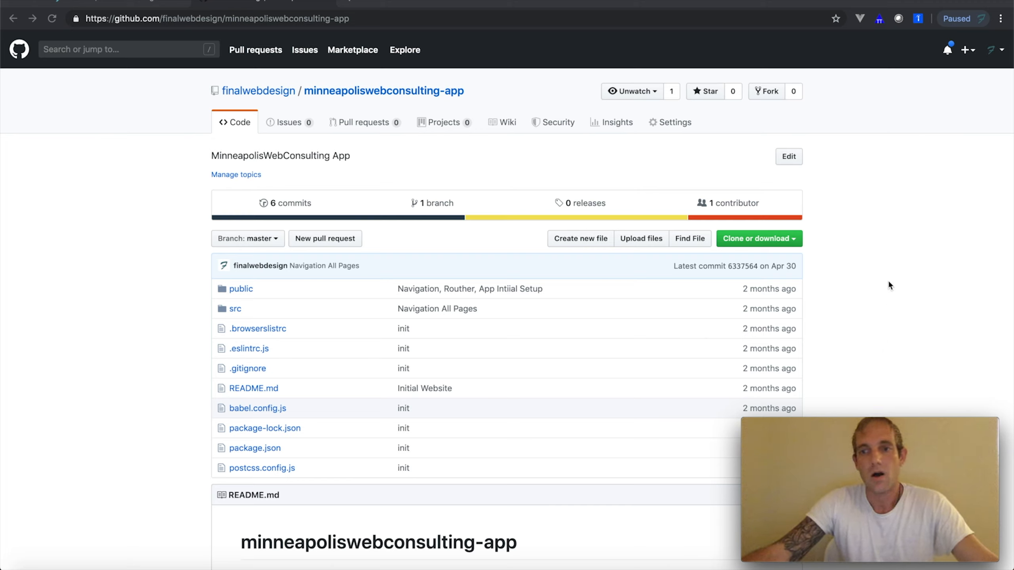